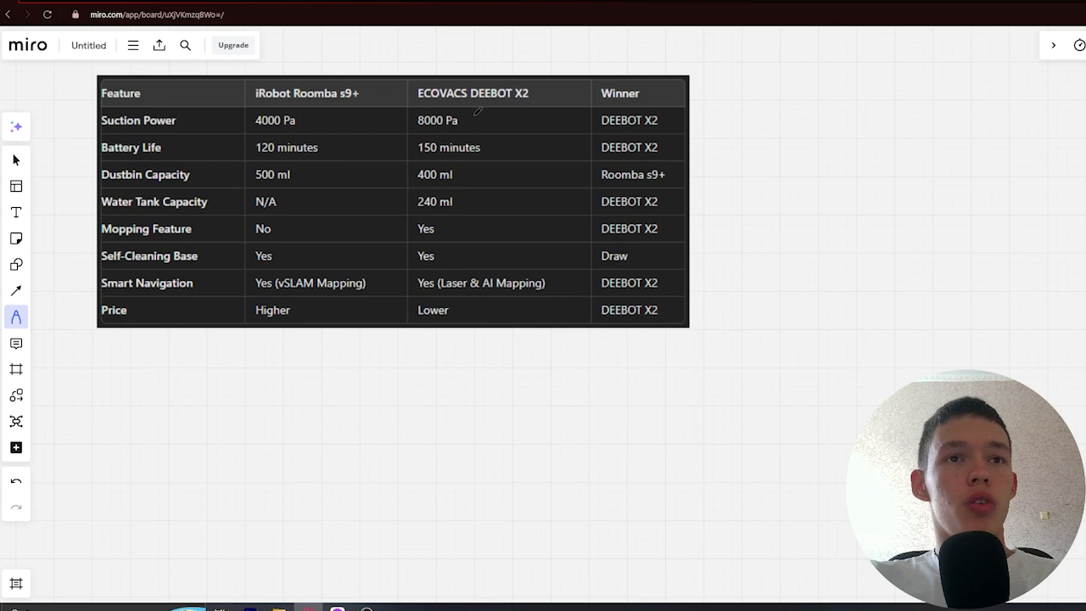
- Draw red check marks beside DEEBOT X2's 8000 Pa suction and 150-minute battery life
{"action": "left_click_drag", "start_coordinate": [475, 122], "coordinate": [492, 115]}
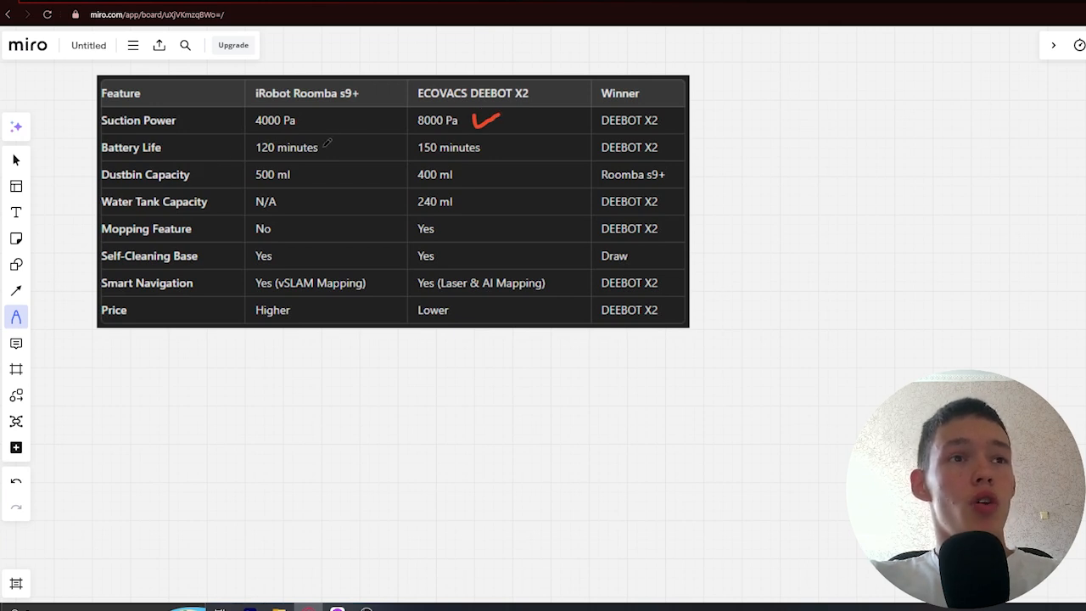
{"action": "mouse_move", "coordinate": [509, 146]}
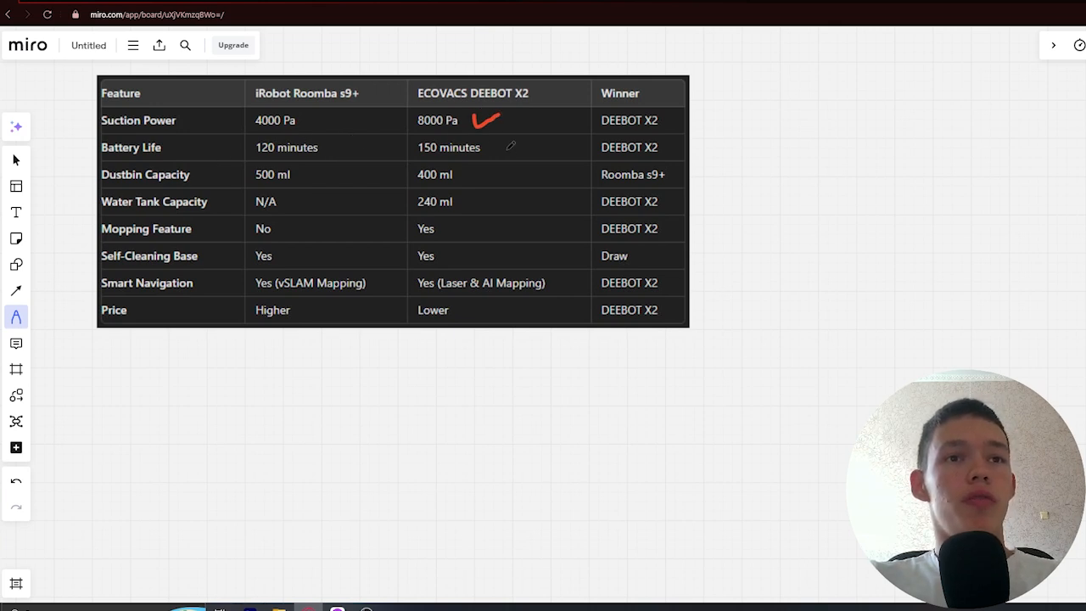
{"action": "left_click_drag", "start_coordinate": [492, 153], "coordinate": [509, 142]}
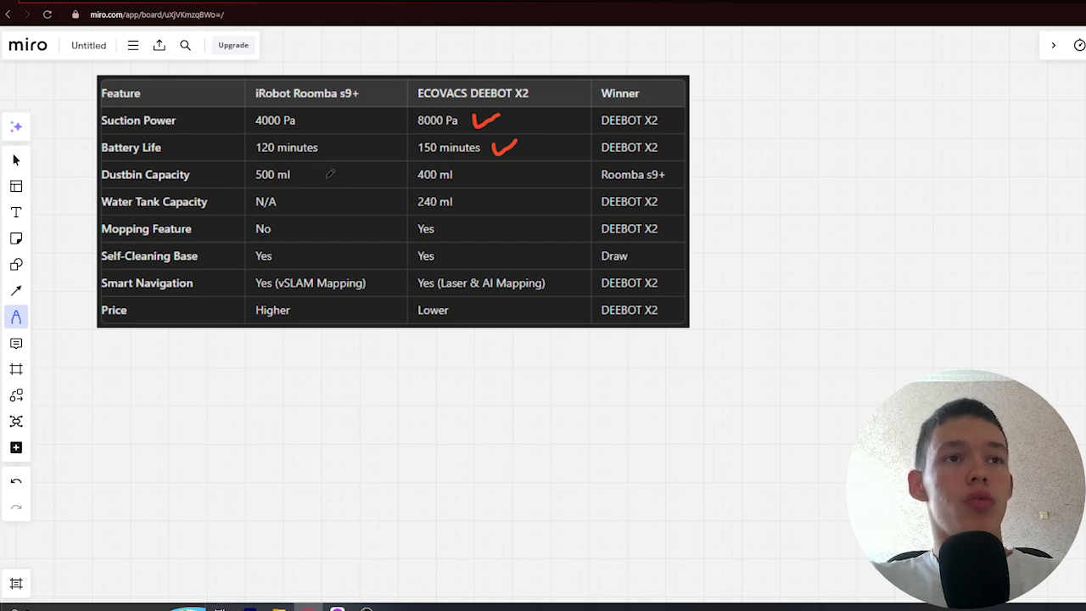
- Draw red checks beside Roomba's 500 ml dustbin, DEEBOT's 240 ml water tank and mopping Yes
{"action": "left_click_drag", "start_coordinate": [313, 178], "coordinate": [340, 170]}
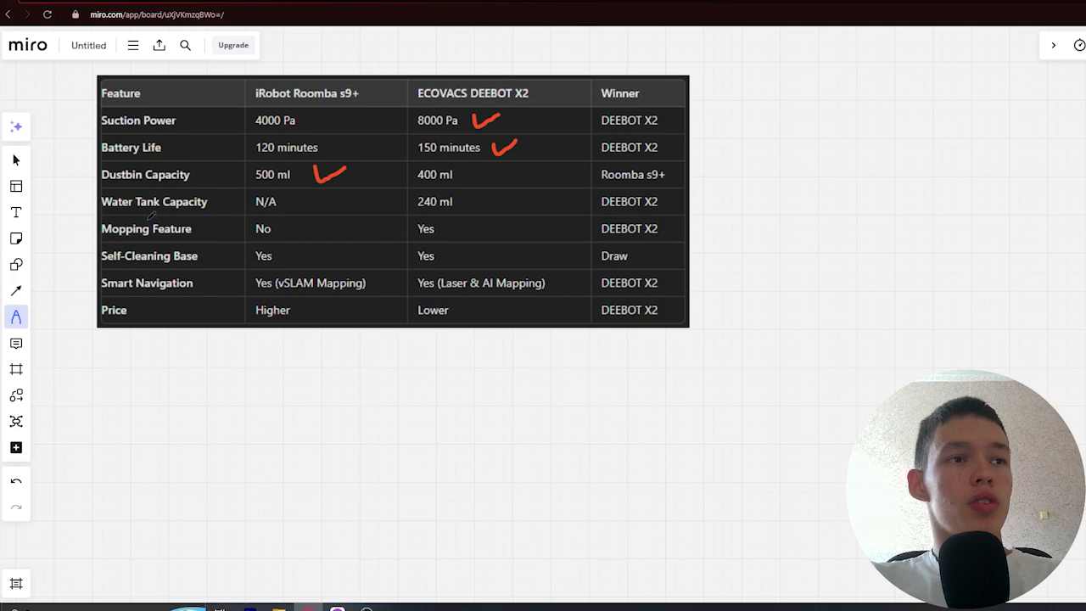
{"action": "mouse_move", "coordinate": [407, 201]}
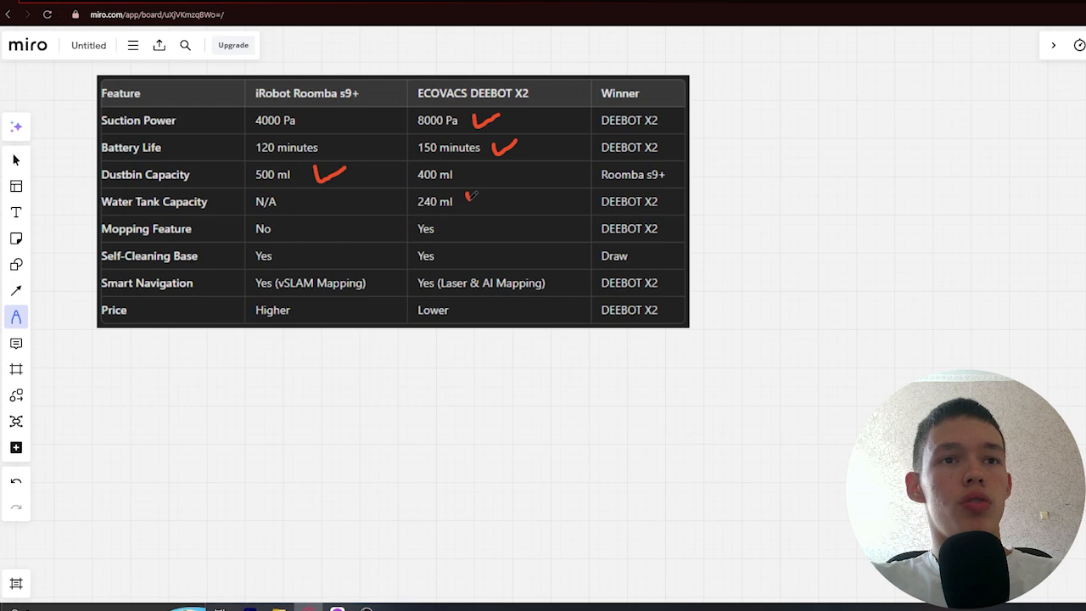
{"action": "left_click_drag", "start_coordinate": [466, 204], "coordinate": [489, 197]}
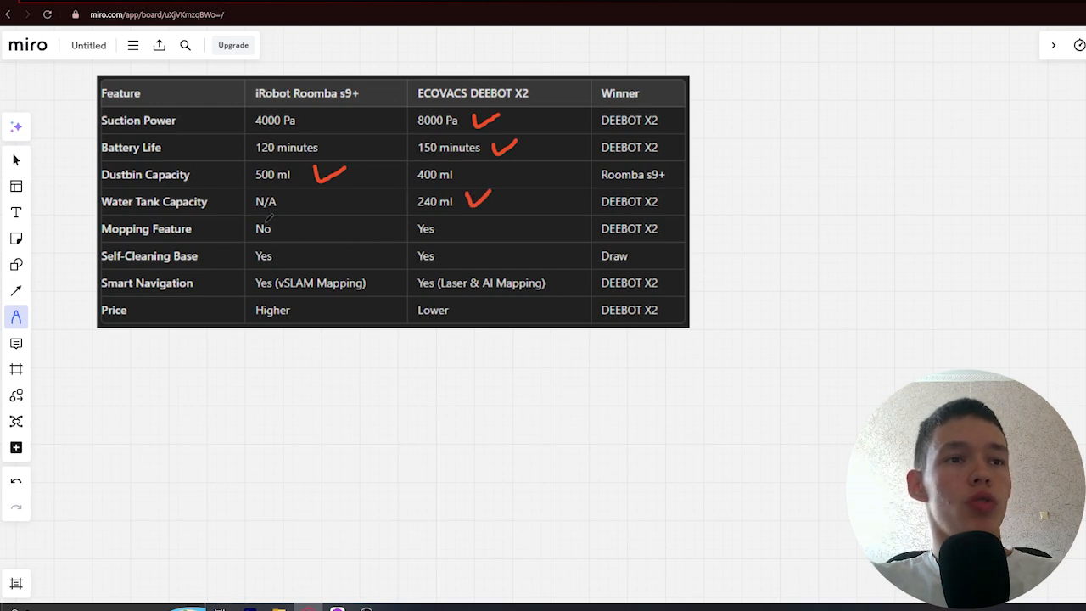
{"action": "left_click_drag", "start_coordinate": [455, 224], "coordinate": [472, 234]}
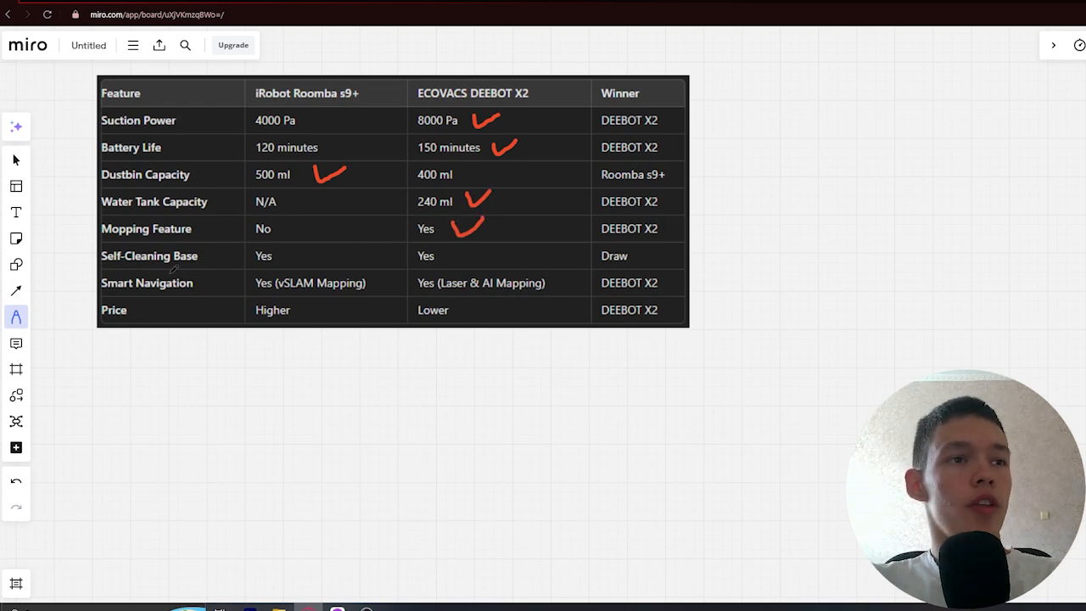
{"action": "mouse_move", "coordinate": [407, 255]}
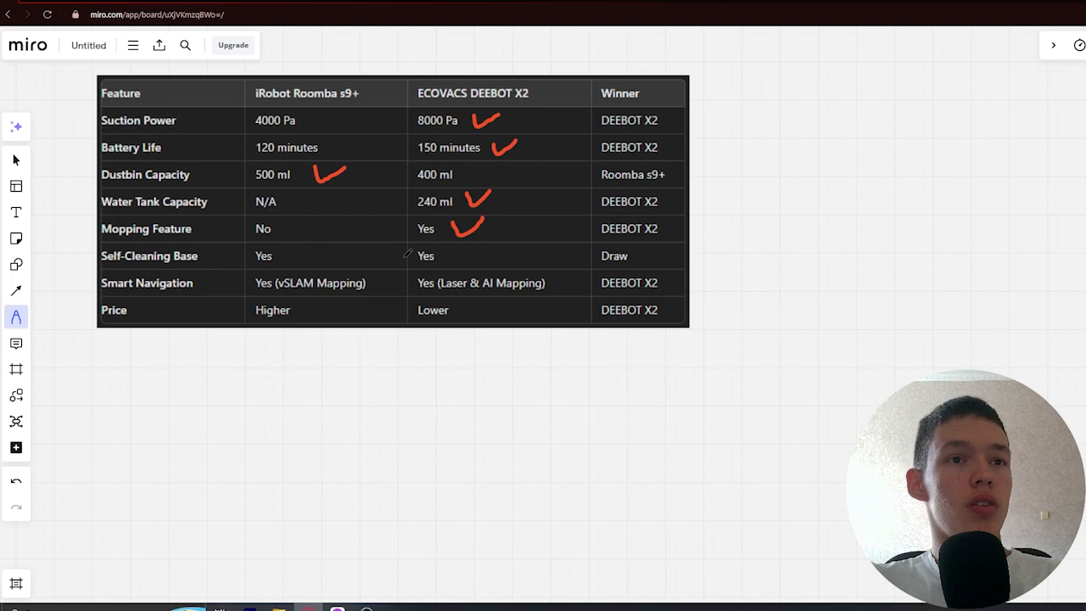
- Mark self-cleaning base as a tie, then check DEEBOT's Laser & AI Mapping and Lower price
{"action": "left_click_drag", "start_coordinate": [382, 261], "coordinate": [424, 256]}
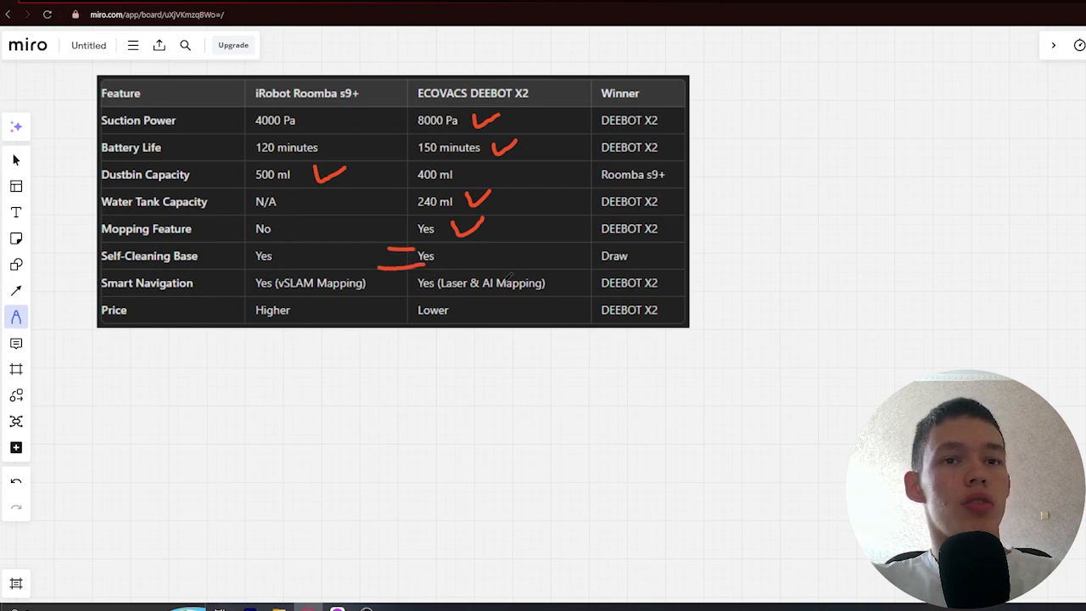
{"action": "left_click_drag", "start_coordinate": [551, 271], "coordinate": [573, 289]}
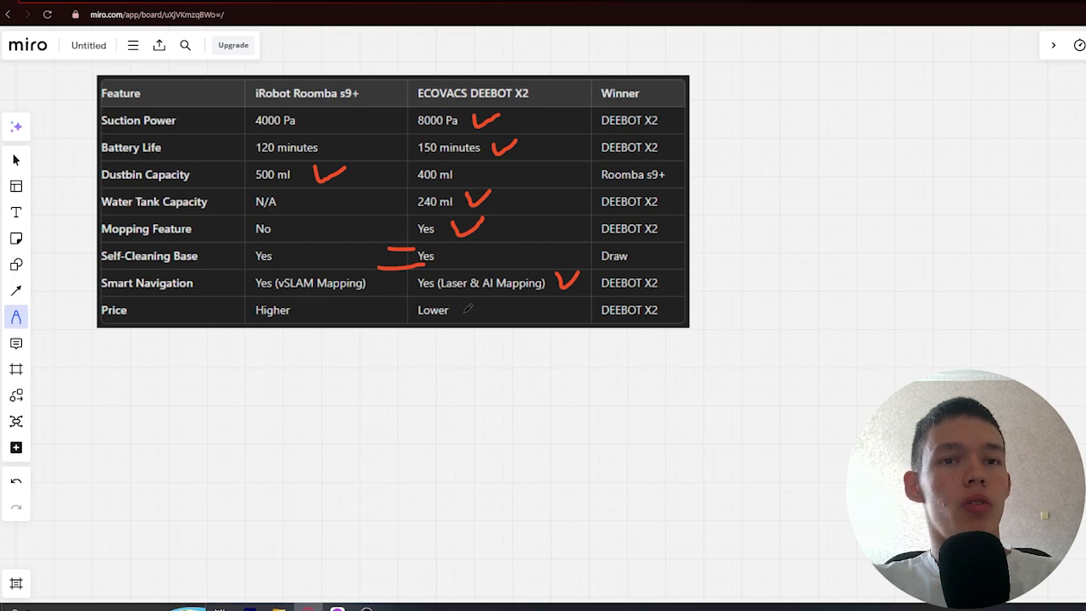
{"action": "left_click_drag", "start_coordinate": [462, 314], "coordinate": [484, 305]}
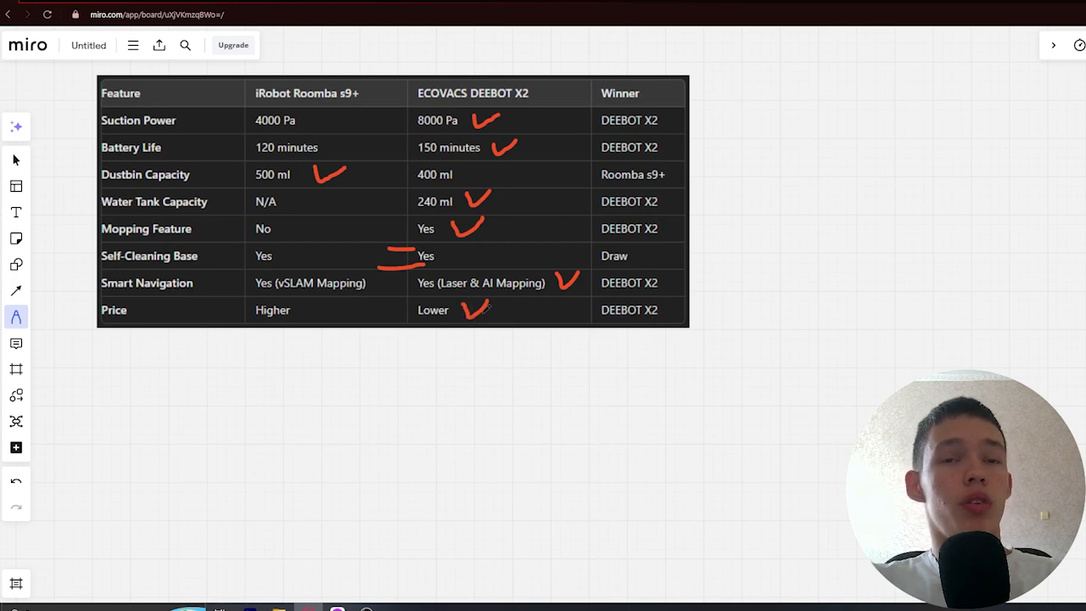